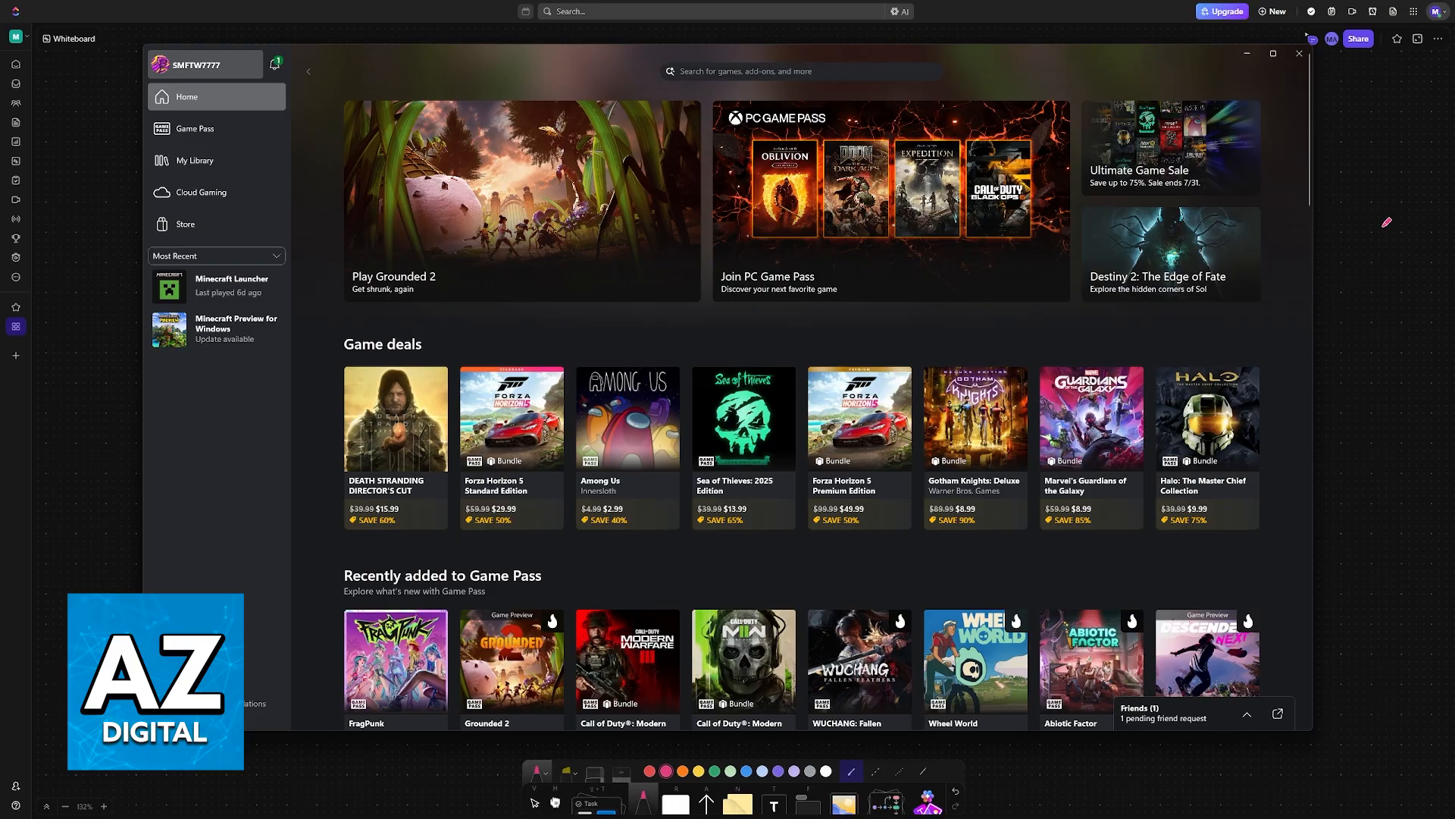
# Step: Reach the Xbox app's Settings from the gamertag's account menu
pyautogui.scroll(-3)
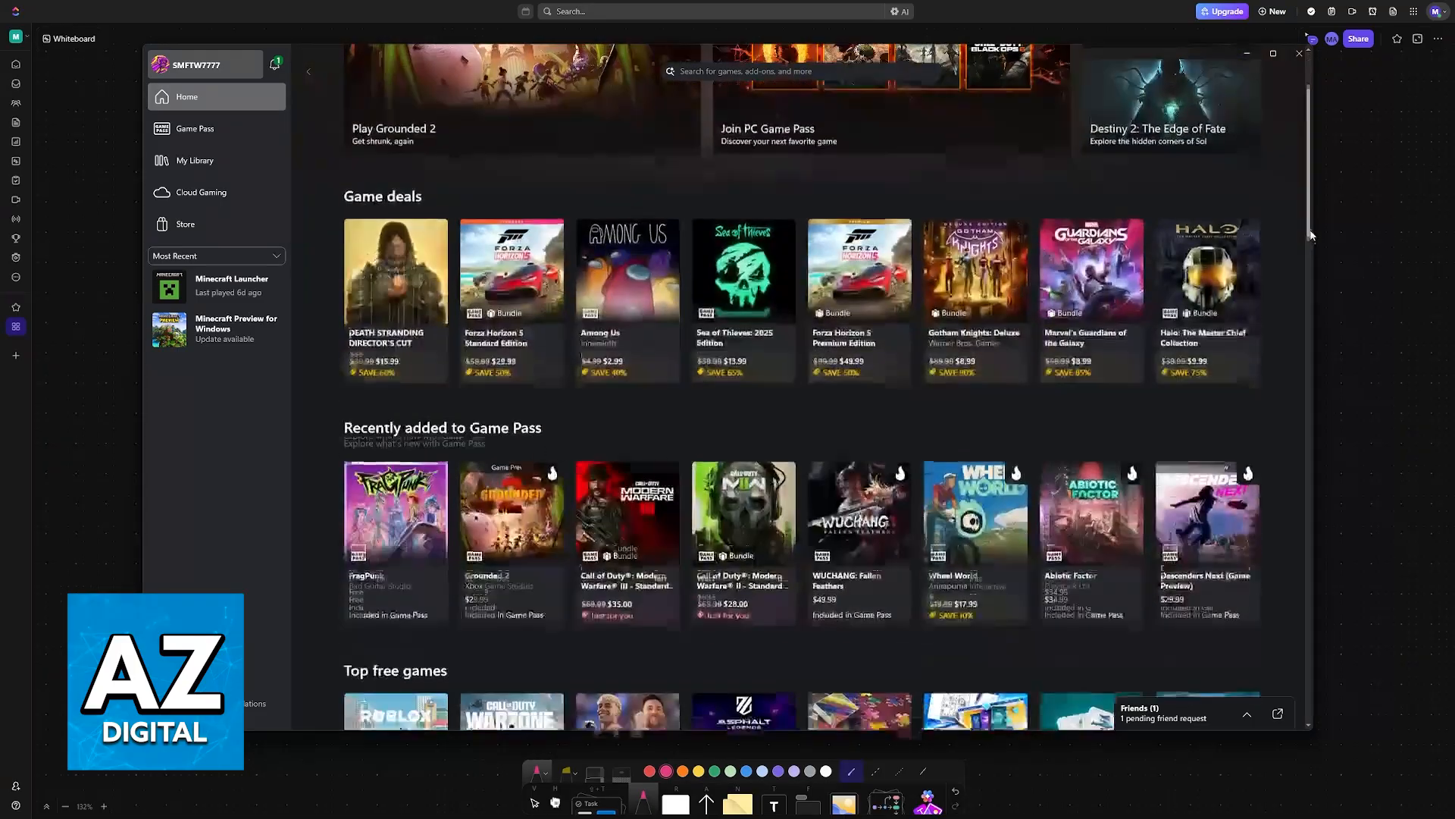
pyautogui.scroll(3)
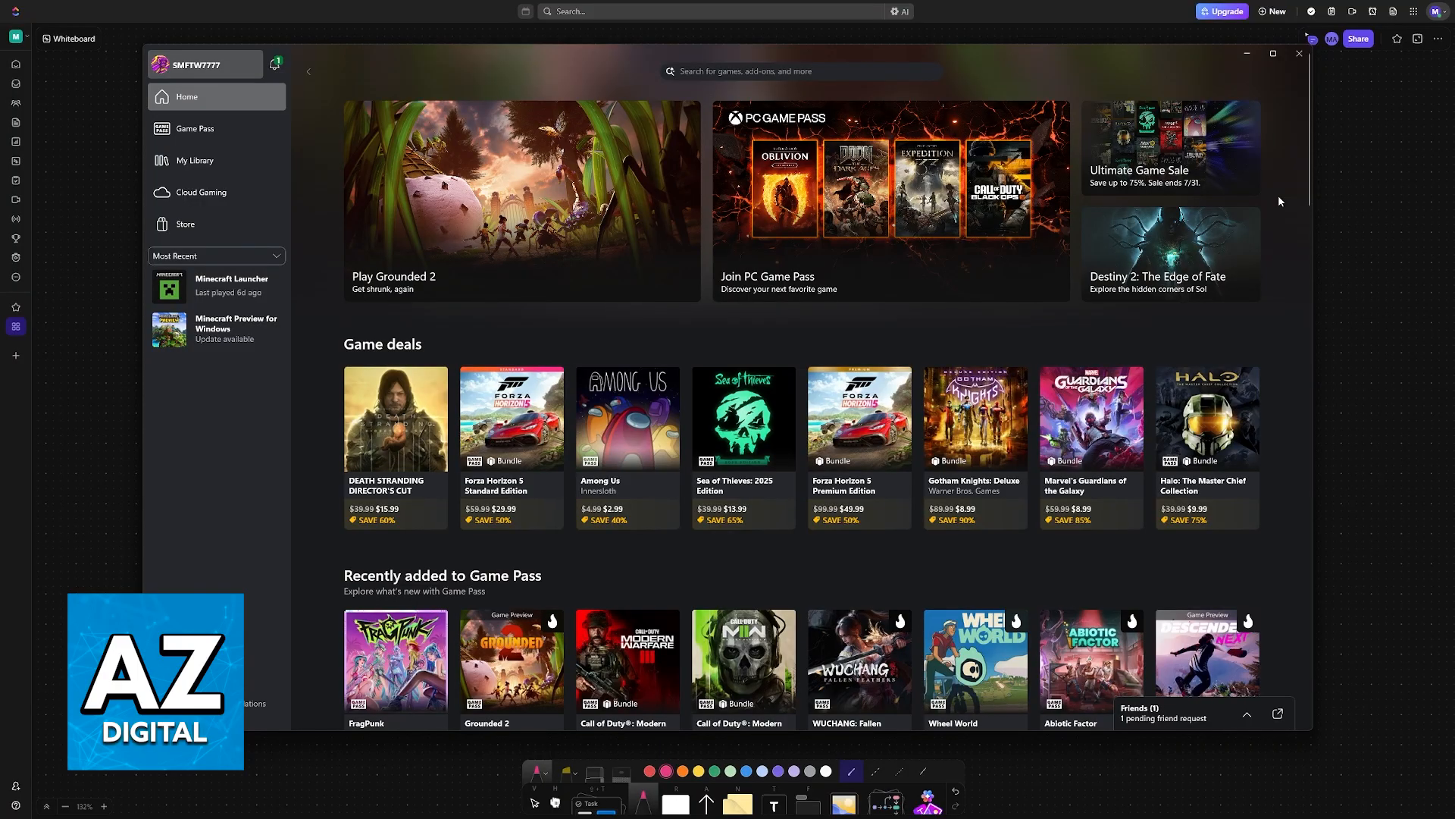
pyautogui.moveTo(315, 115)
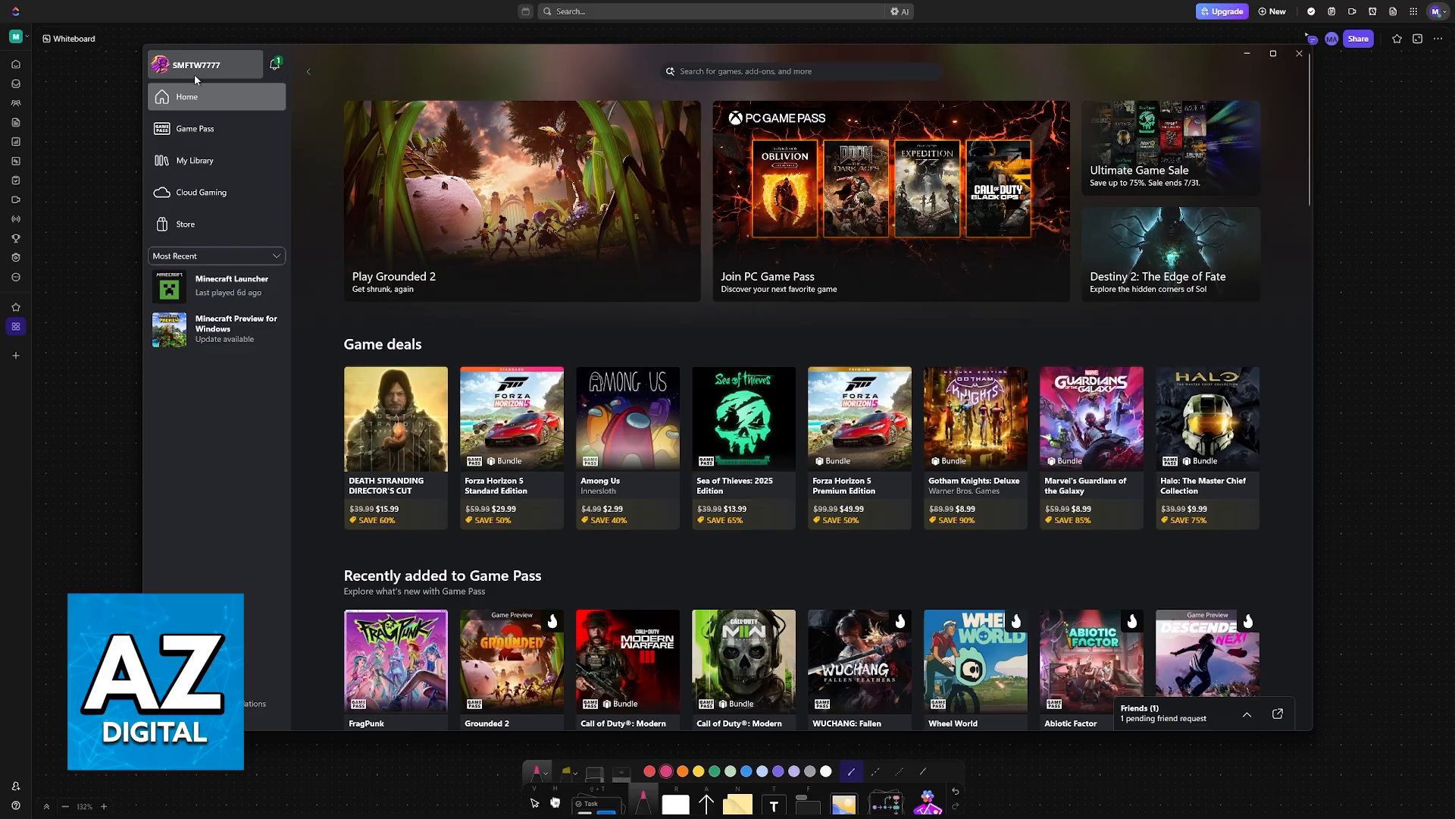
pyautogui.click(197, 63)
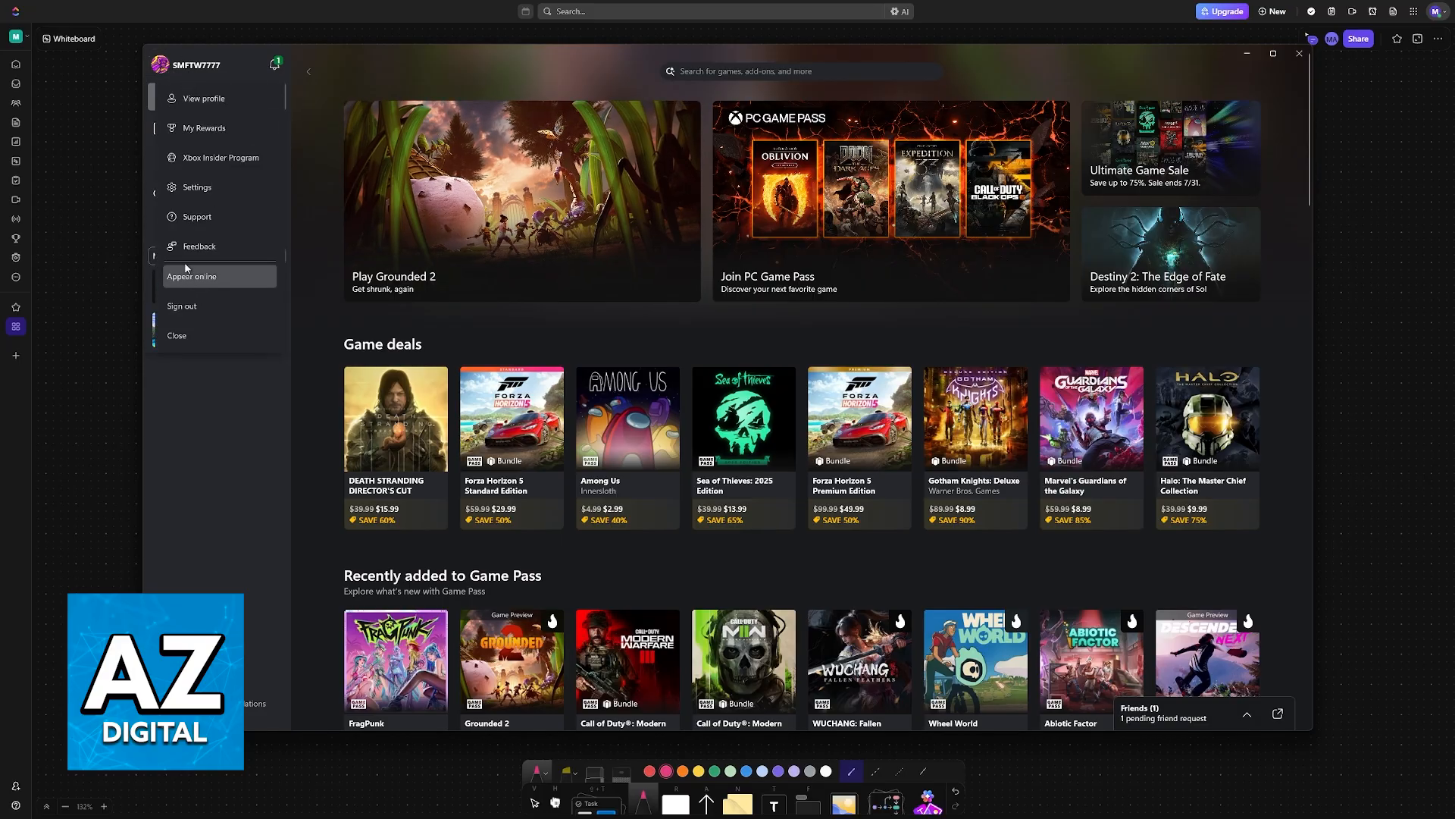
pyautogui.click(195, 186)
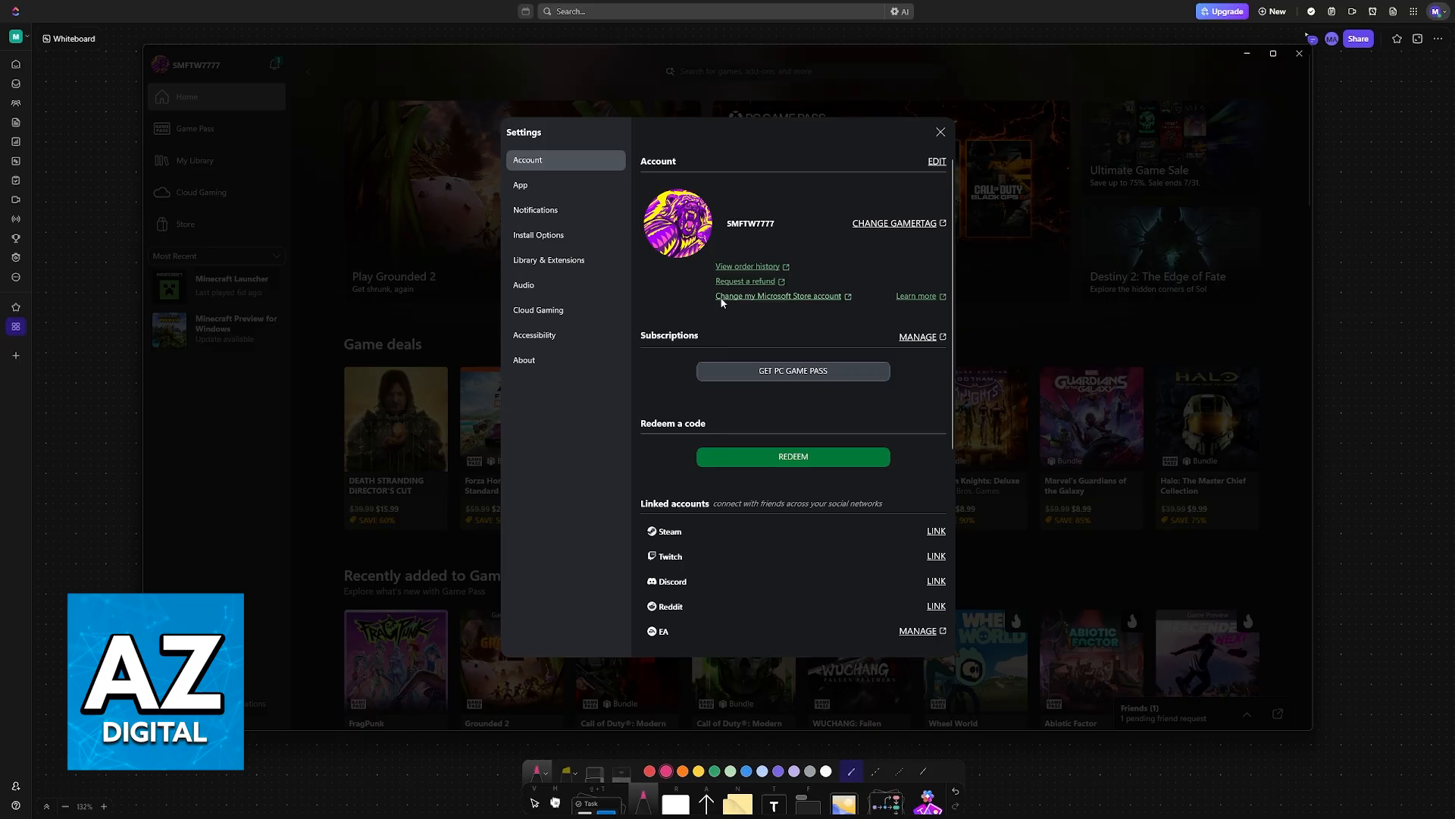
pyautogui.moveTo(775, 301)
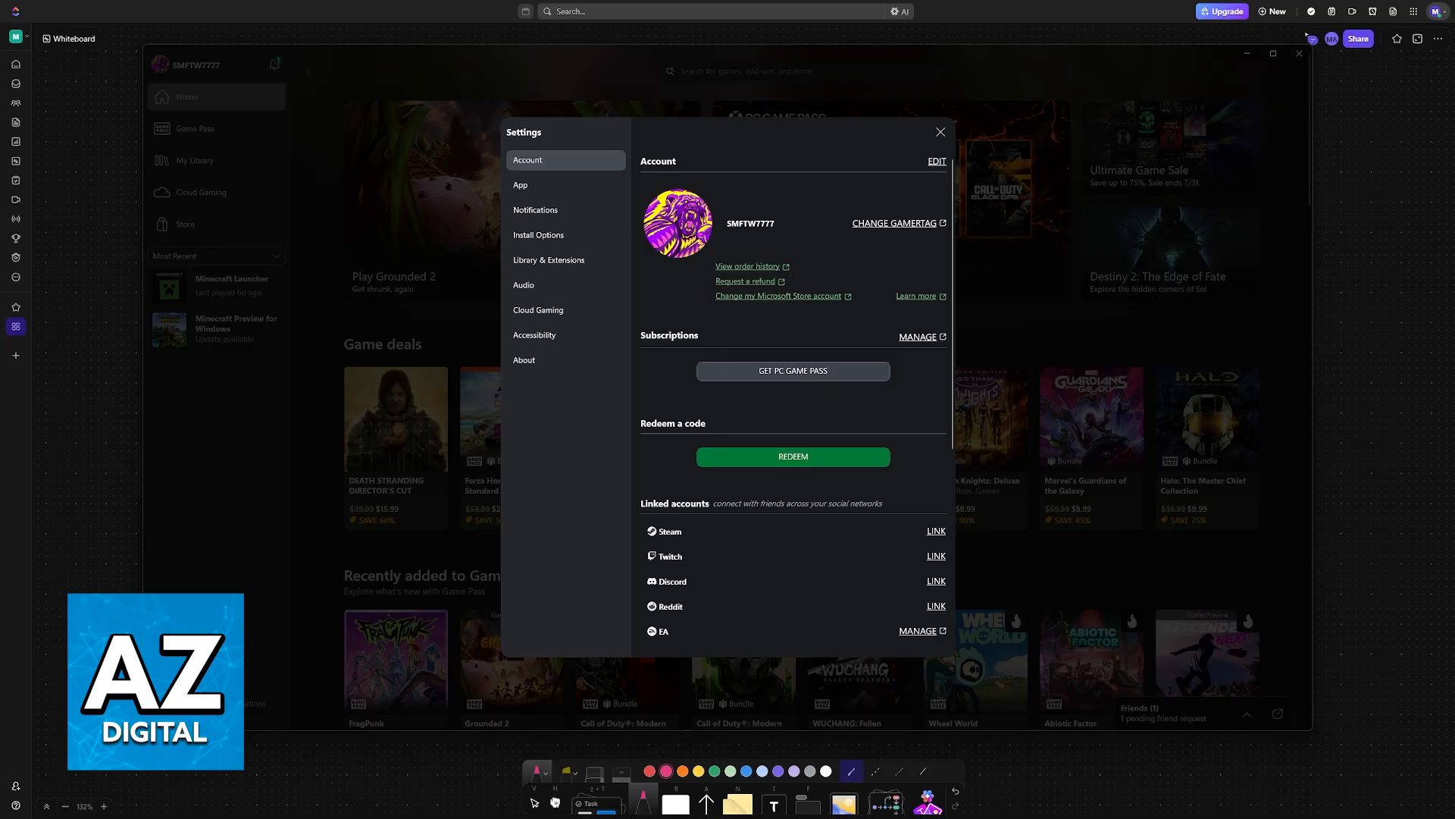
# Step: Launch the Microsoft Store via 'Change my Microsoft Store account' on the Account page
pyautogui.click(940, 131)
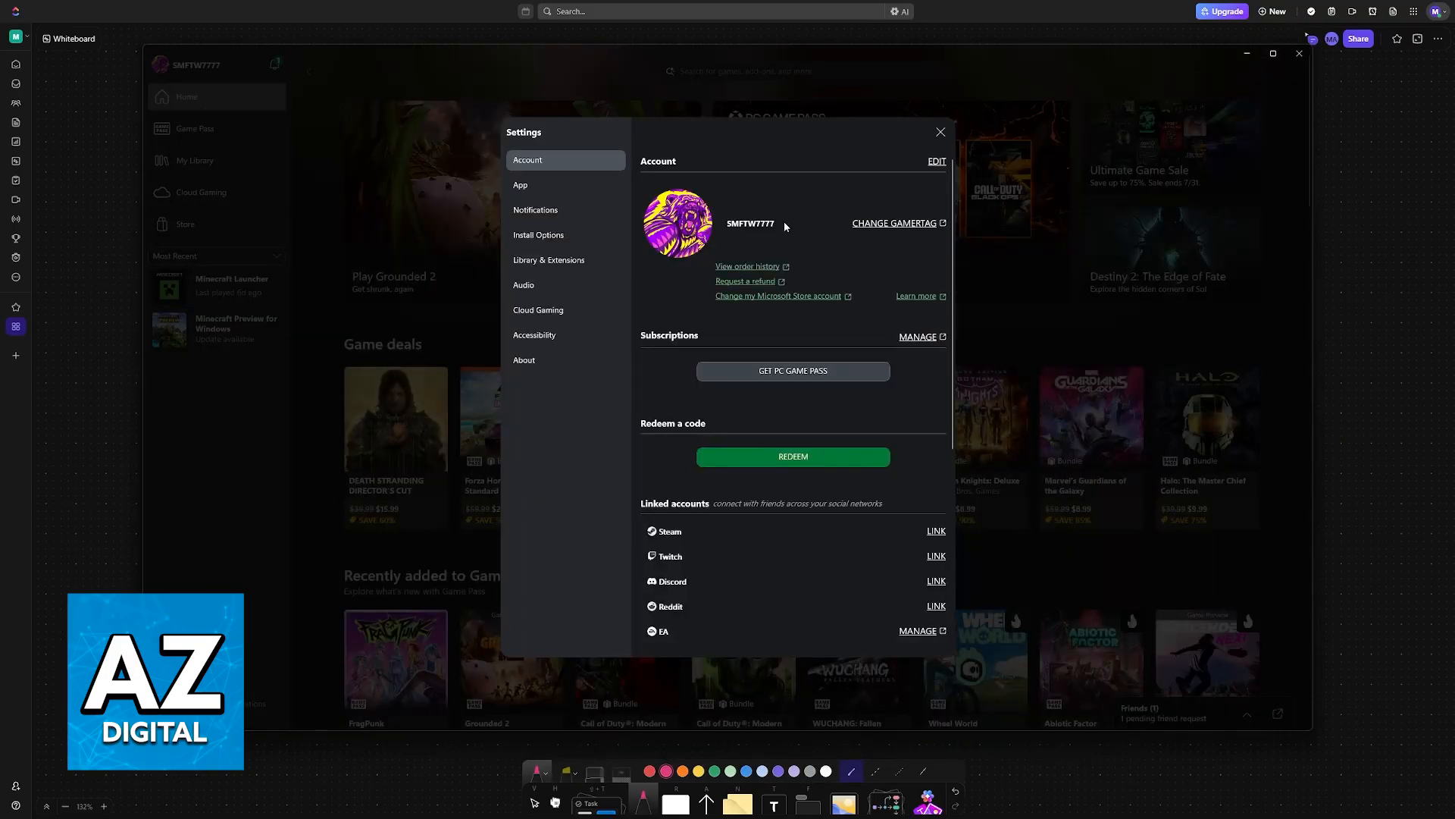
pyautogui.click(940, 132)
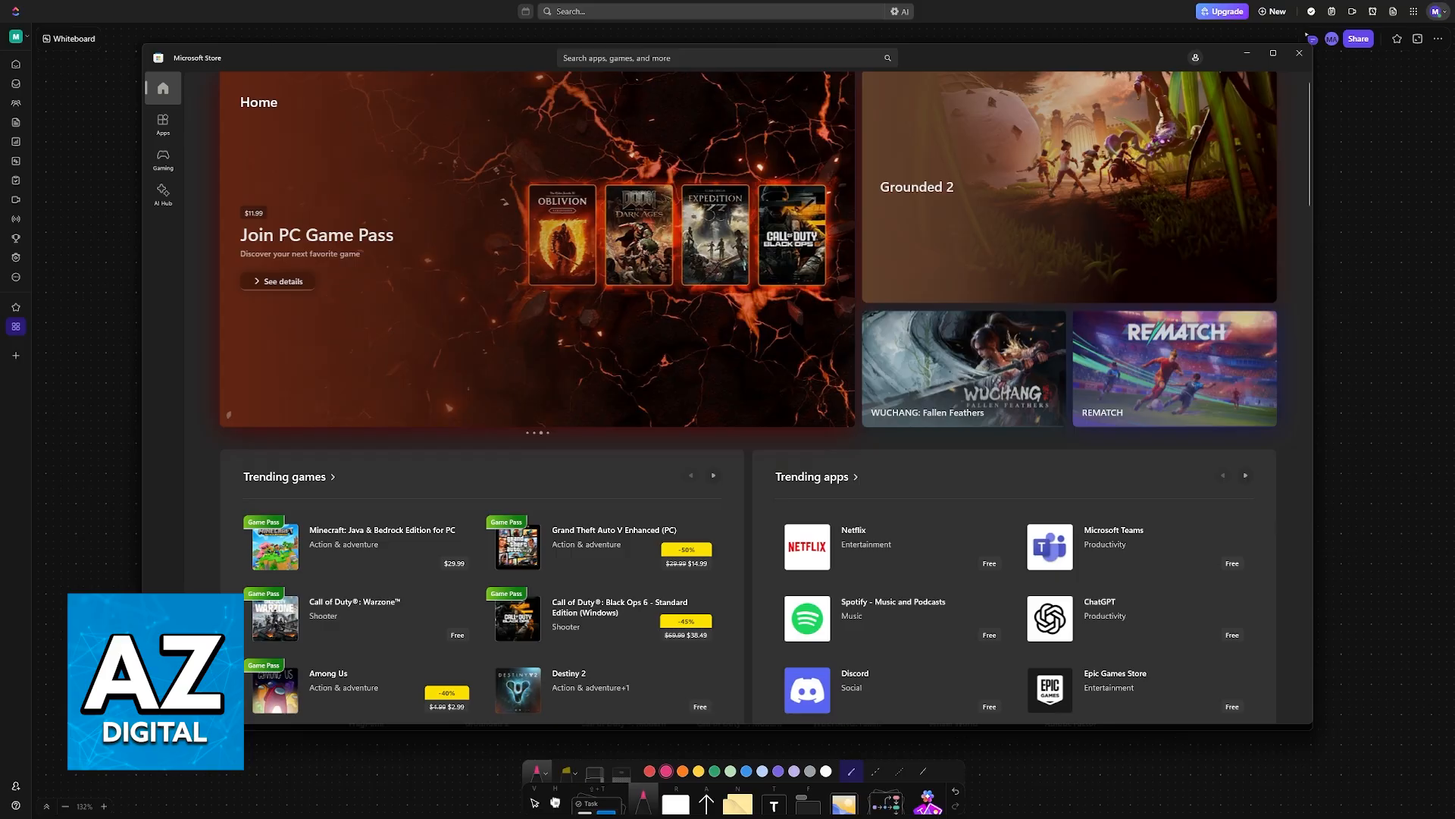
pyautogui.moveTo(638, 269)
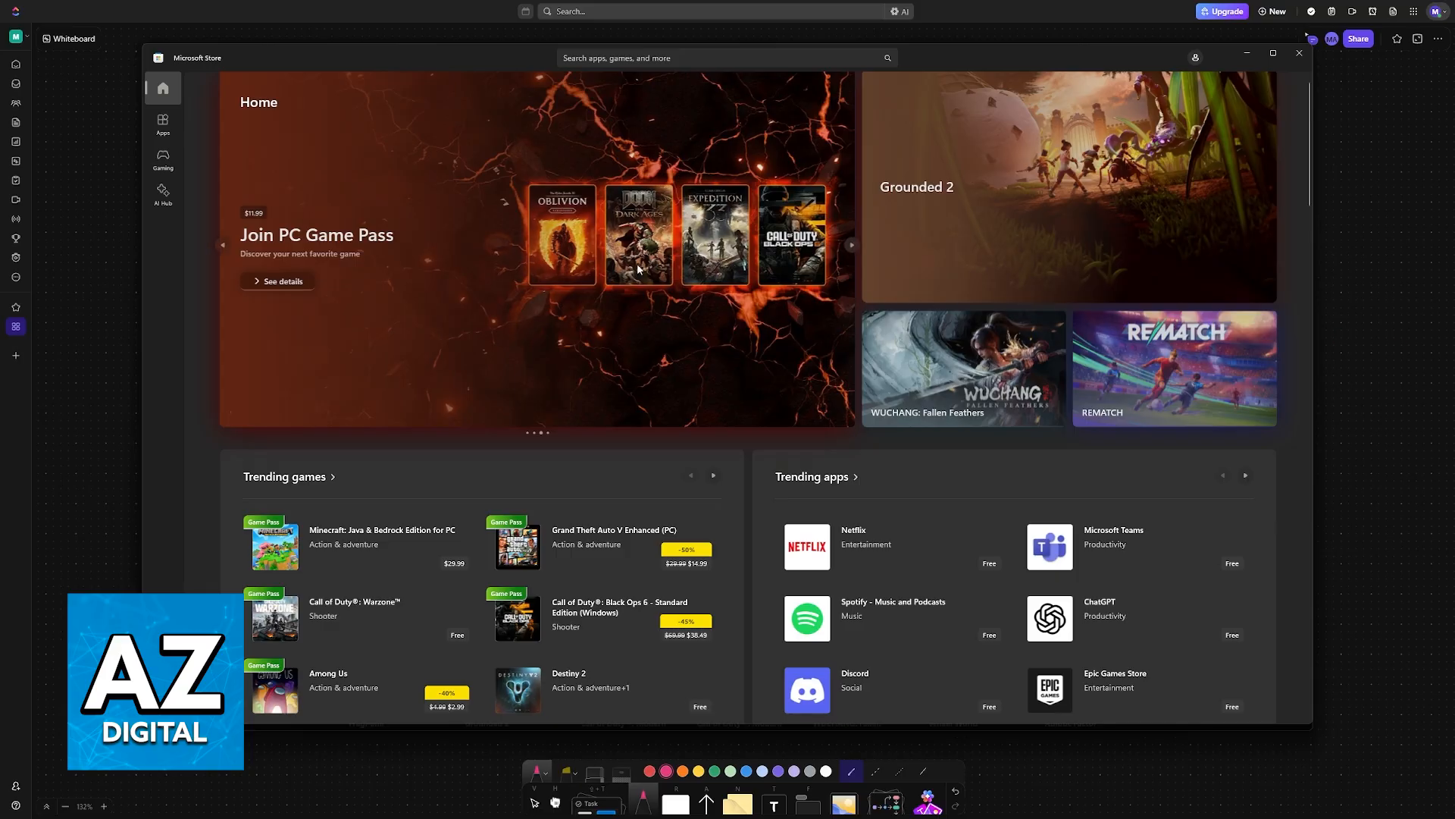
pyautogui.click(1195, 57)
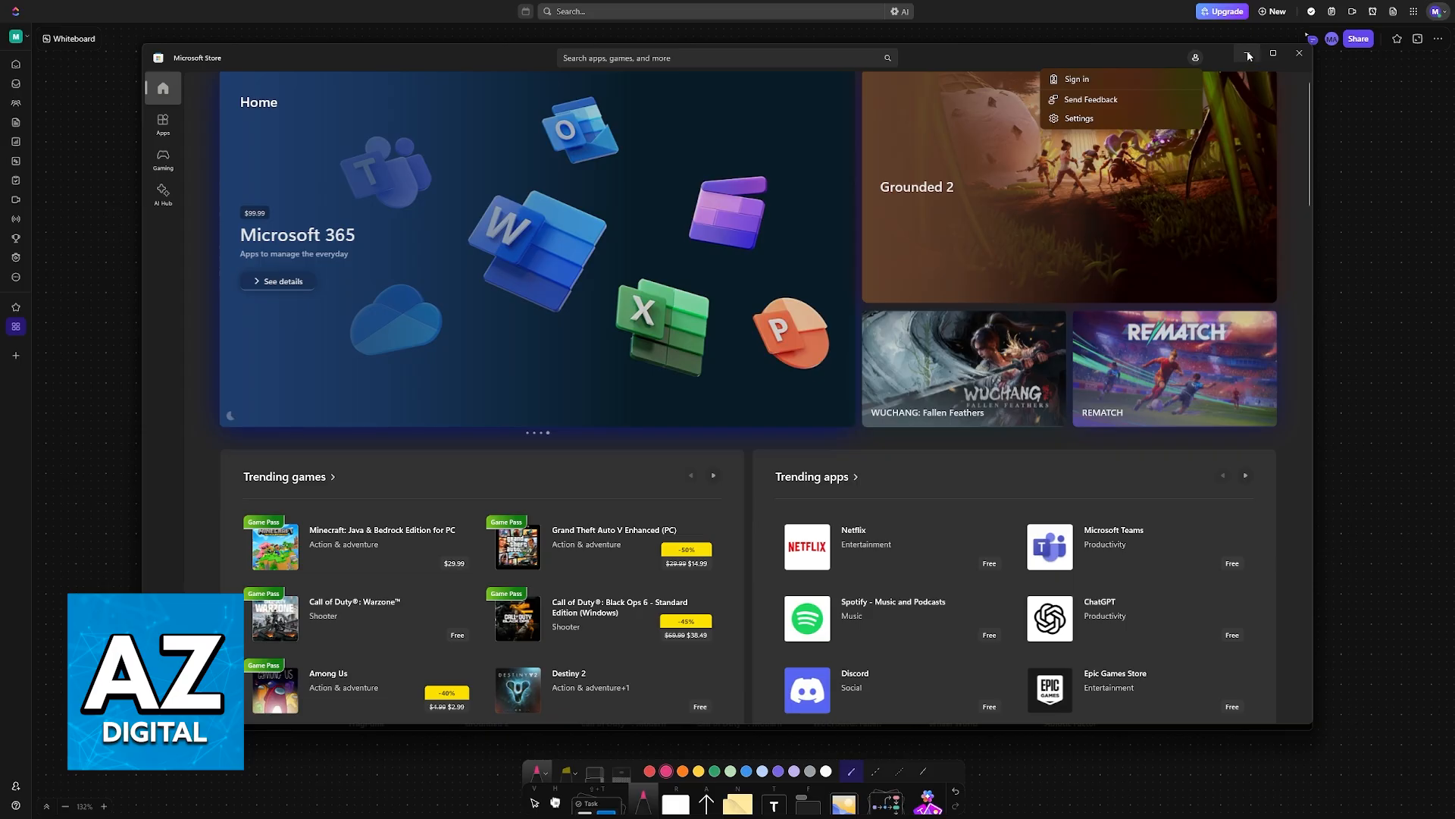
pyautogui.click(1078, 118)
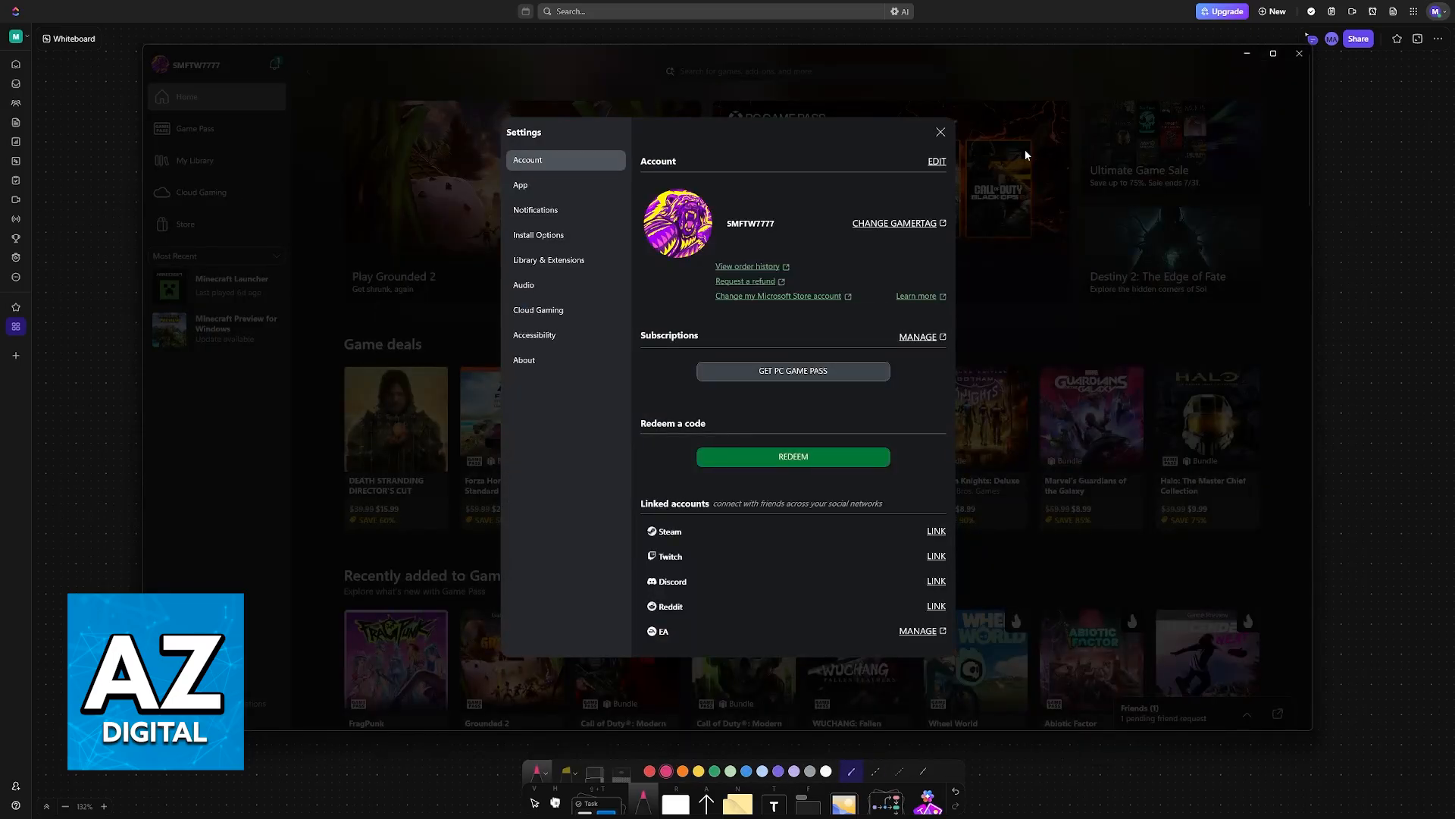
# Step: Leave settings, search 'persona 3' and choose the Persona 3 Reload result
pyautogui.click(940, 132)
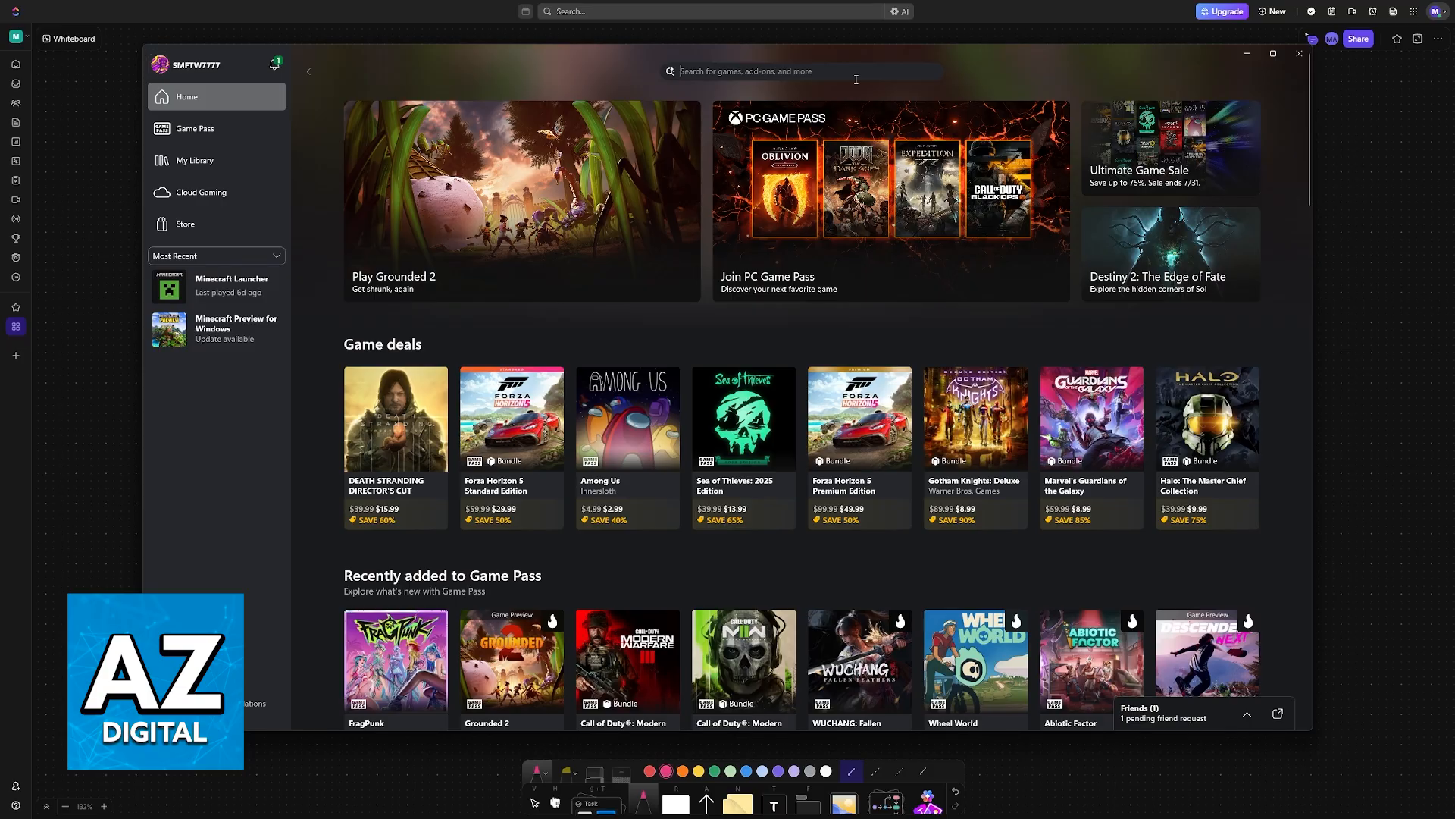
pyautogui.write('persona 3 reload')
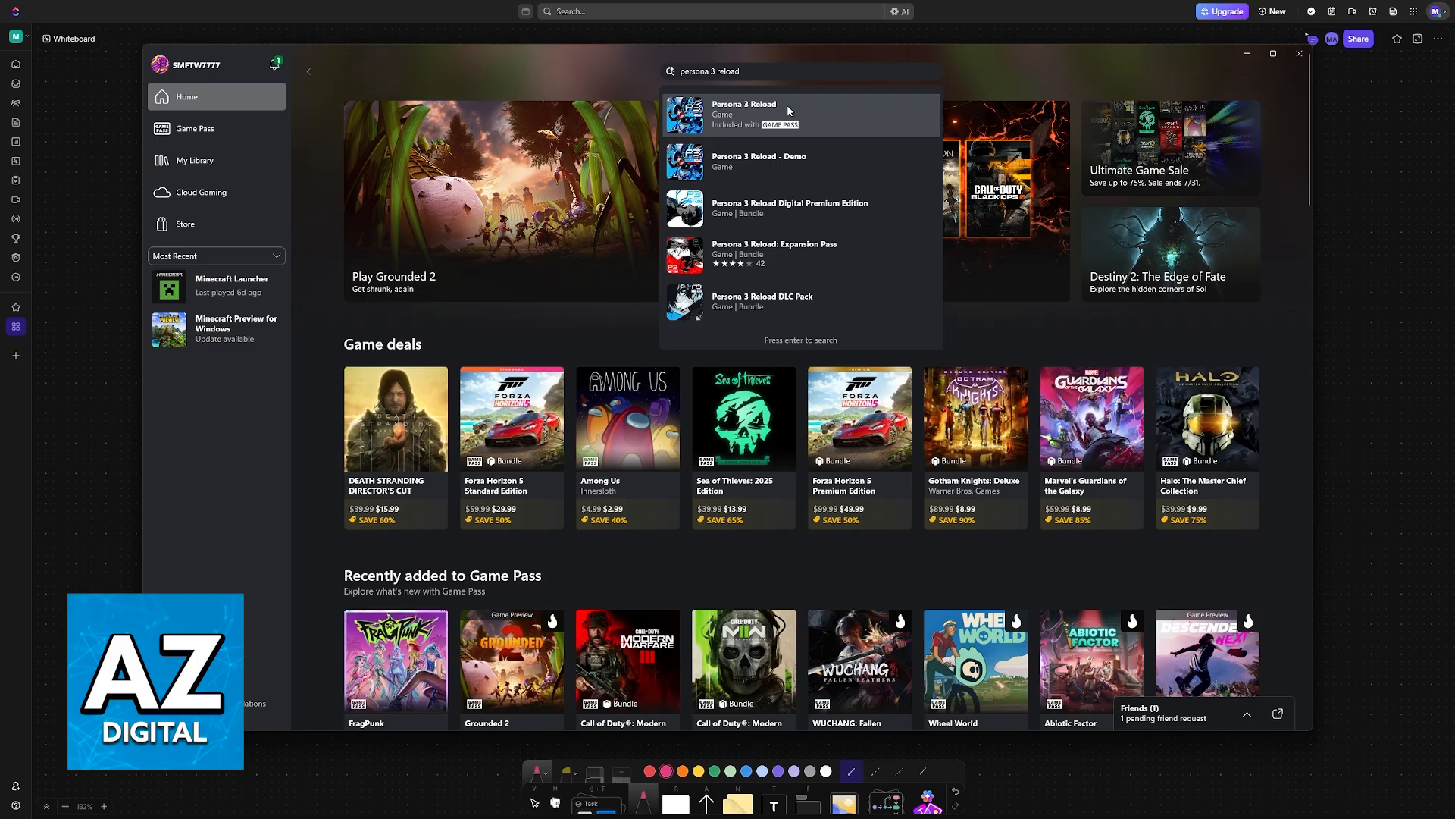
pyautogui.click(743, 115)
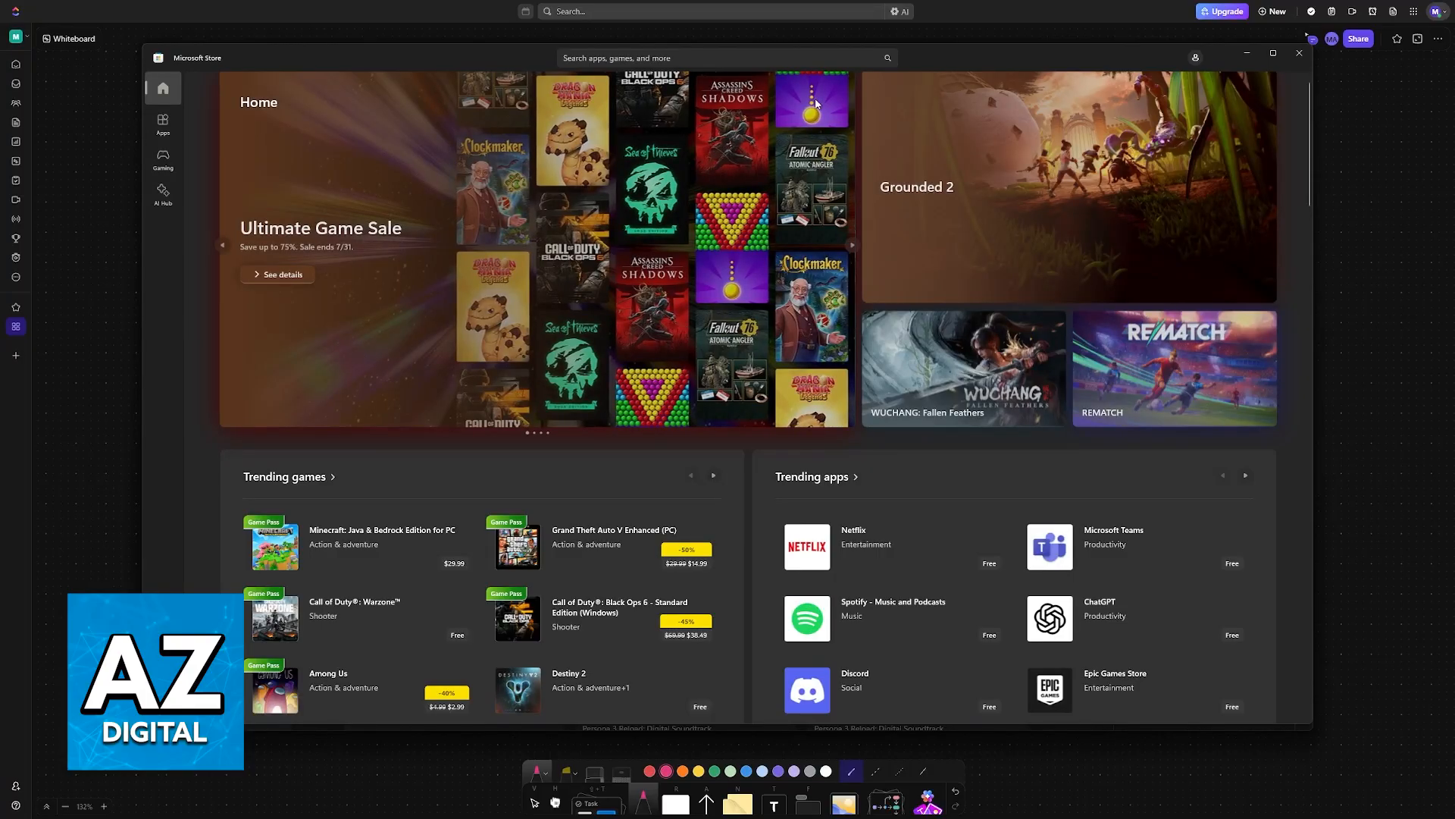
# Step: Search the Store for Persona 3 Reload and land on its product page
pyautogui.write('persona 3 reload')
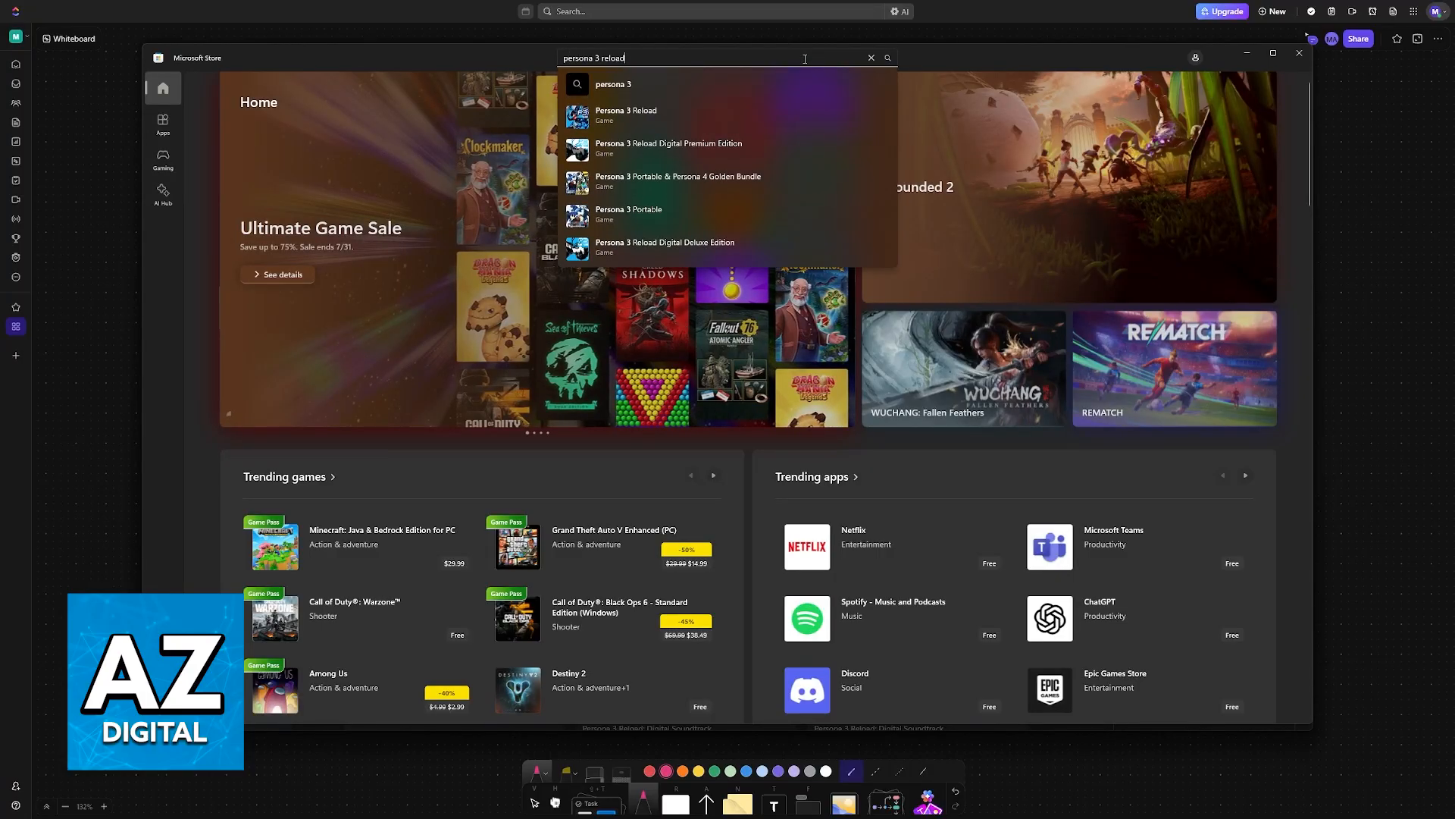
pyautogui.click(626, 114)
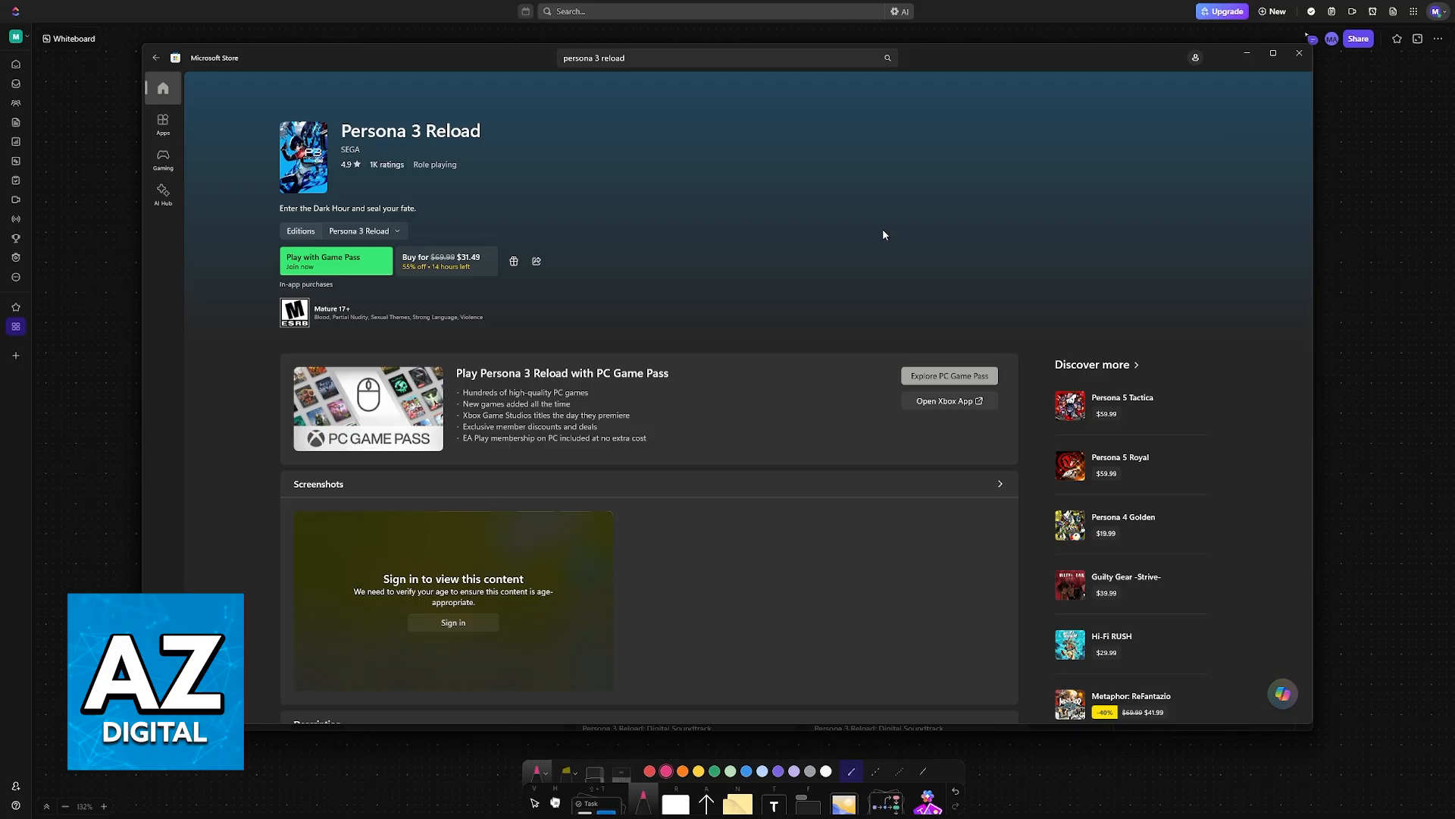
pyautogui.moveTo(746, 270)
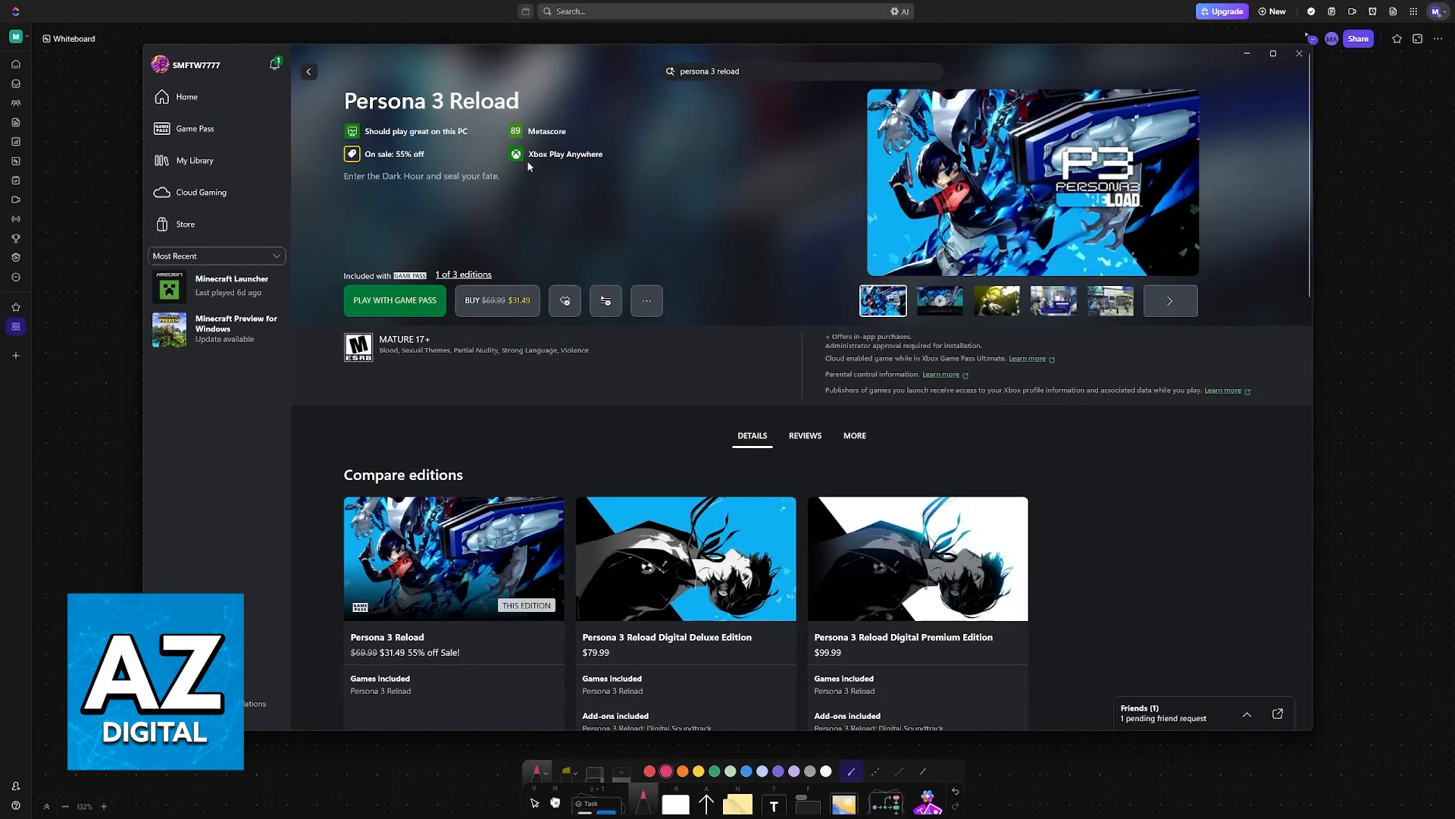
pyautogui.moveTo(572, 163)
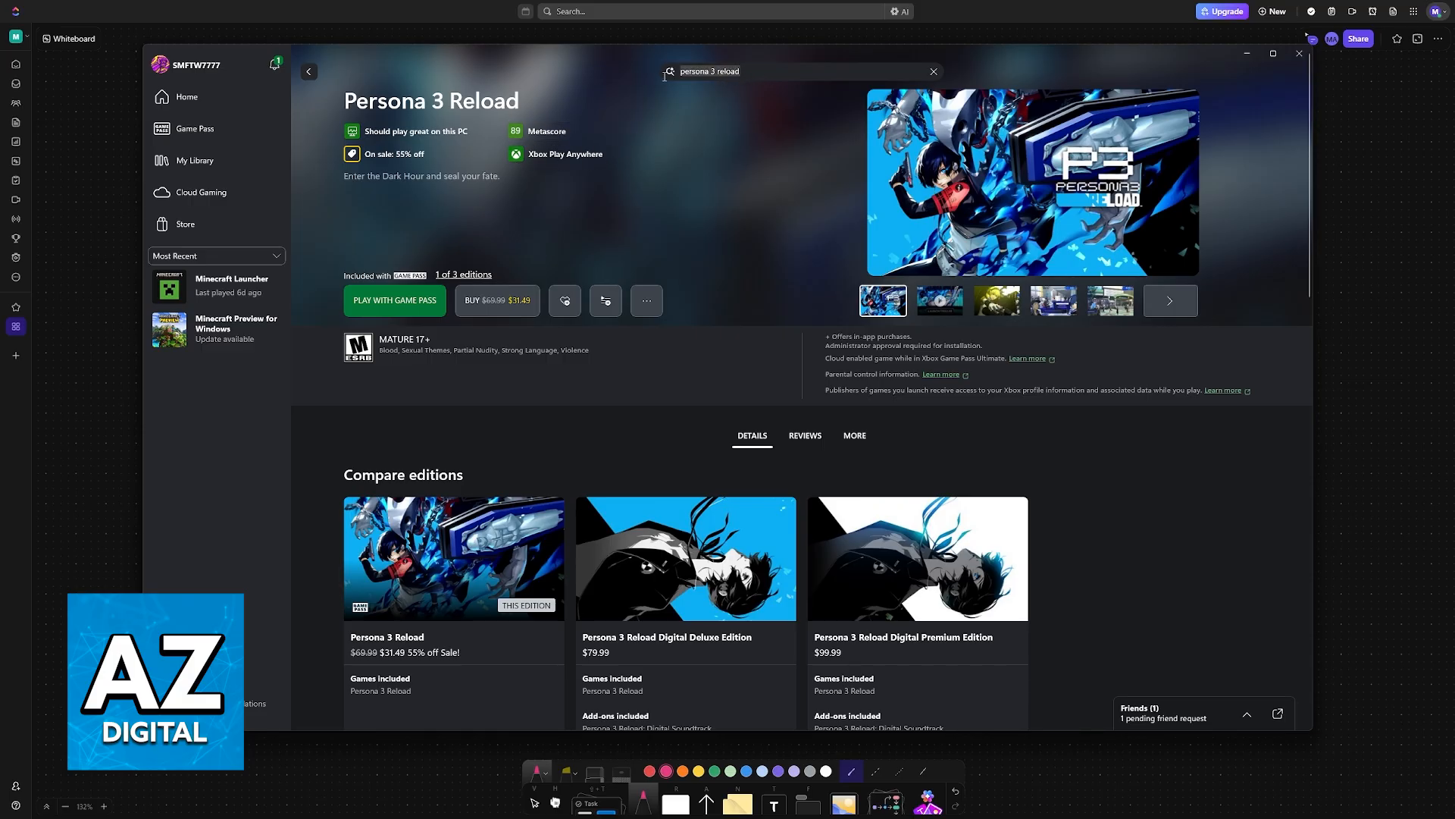
pyautogui.click(932, 71)
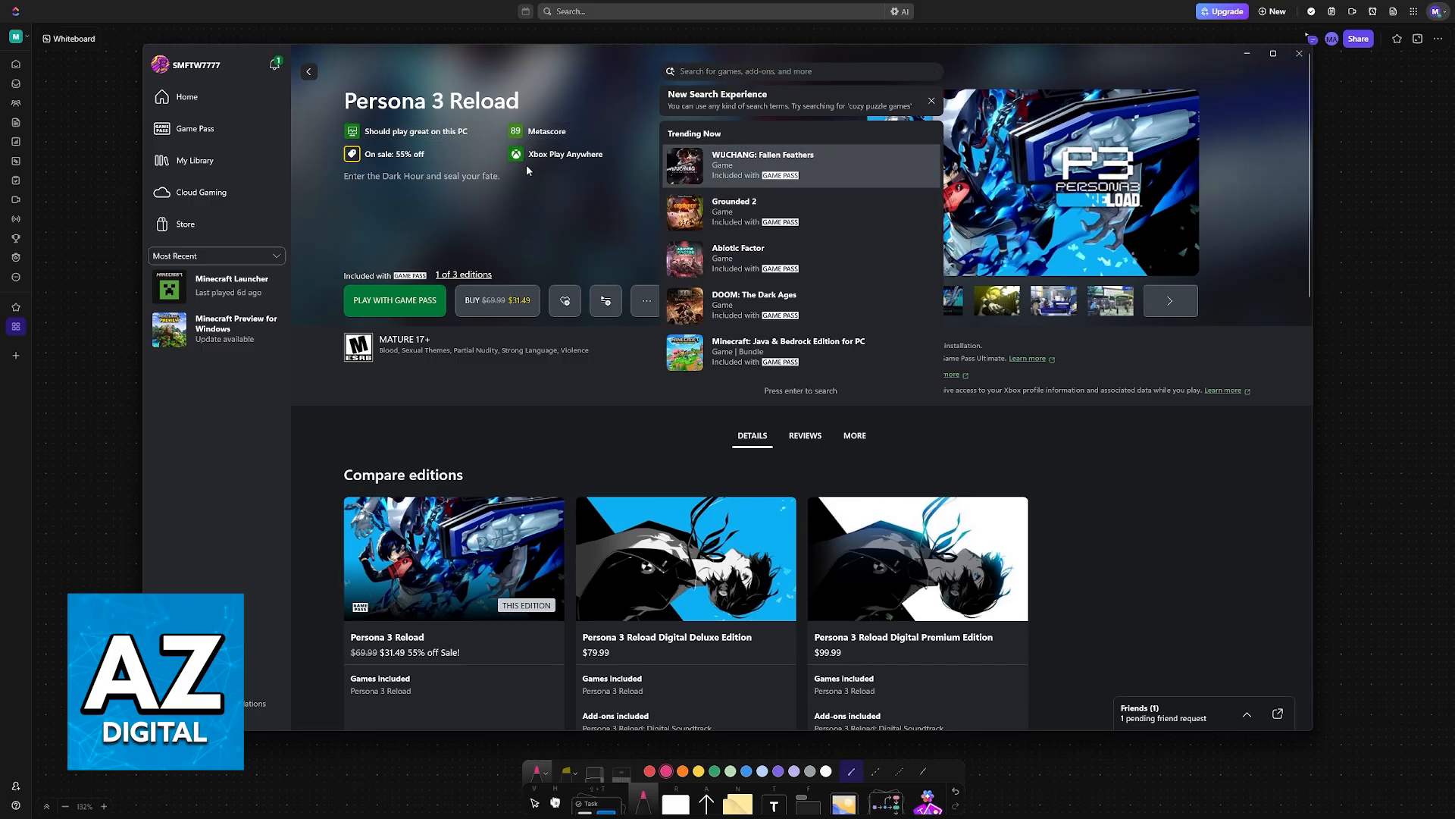
pyautogui.click(763, 163)
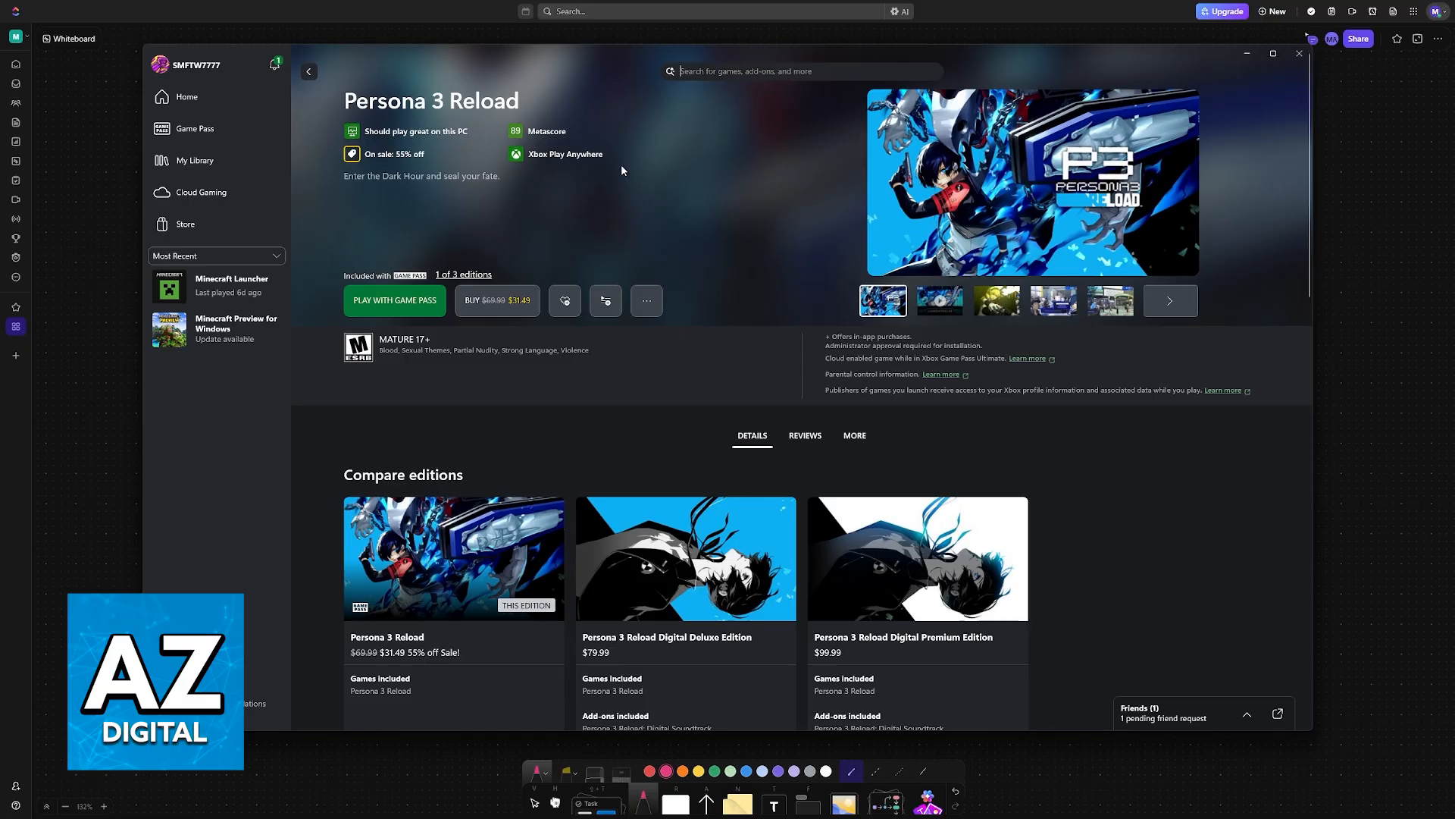
pyautogui.click(1300, 53)
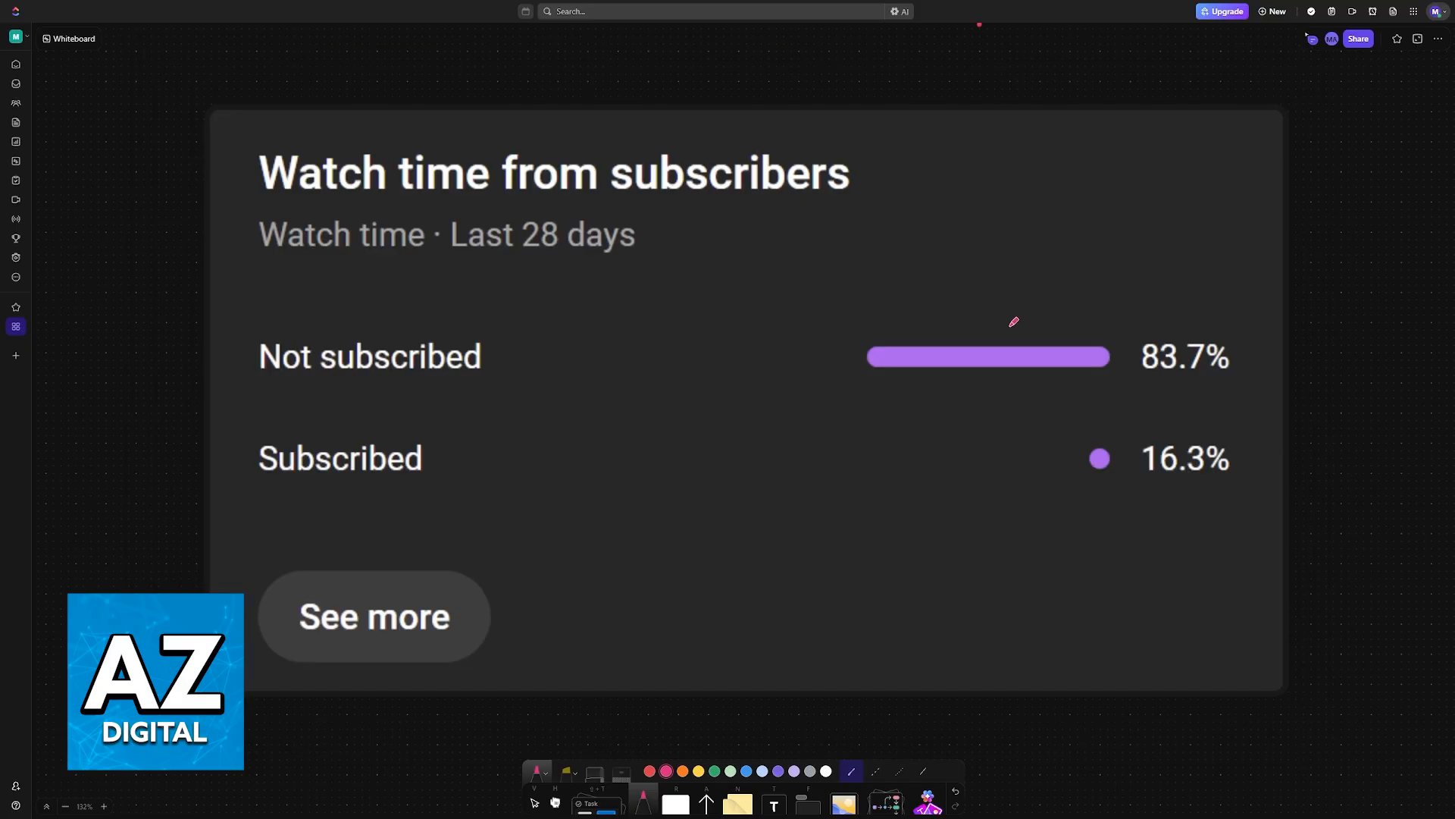